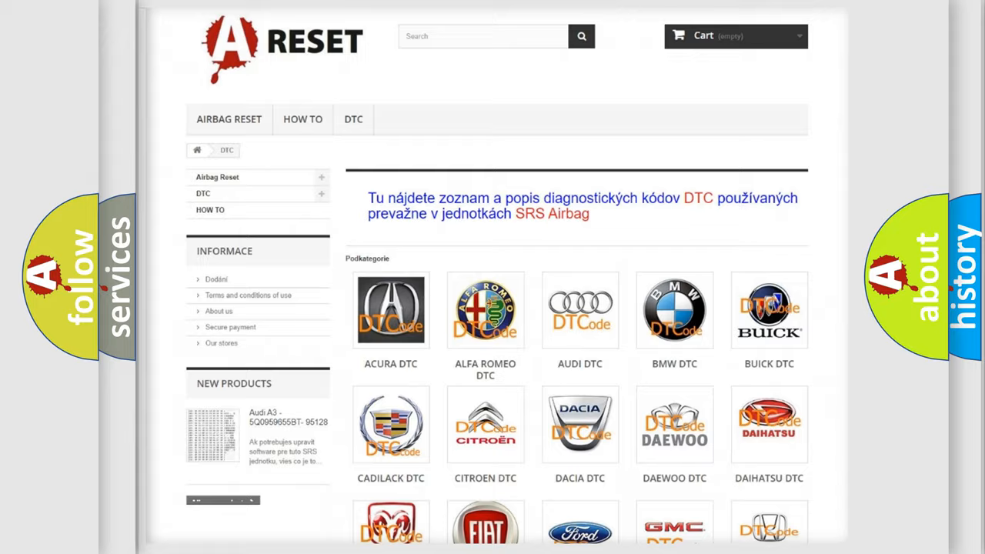
# Advance the slides from the B143C2B description to its causes with wiring and connector inspection advice
pyautogui.scroll(-3)
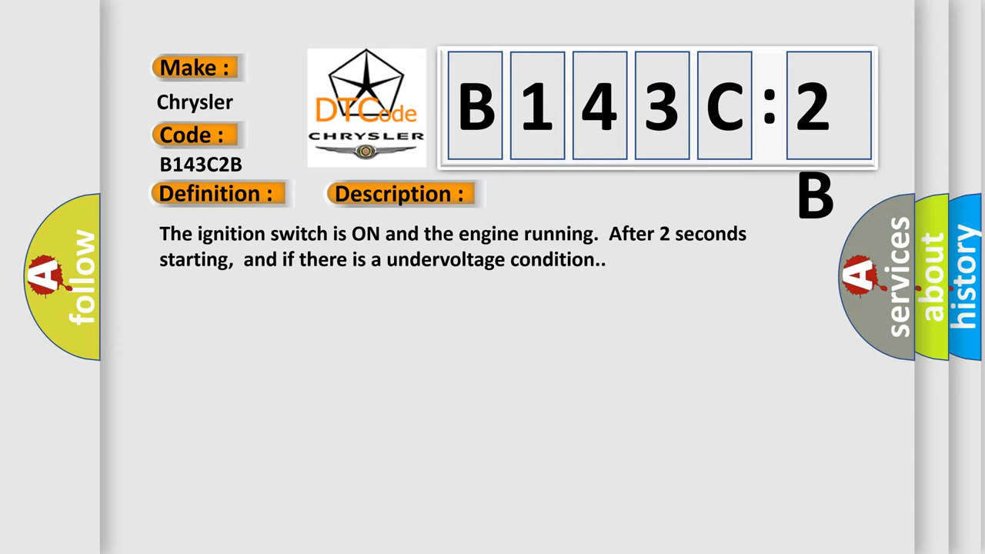
pyautogui.click(566, 194)
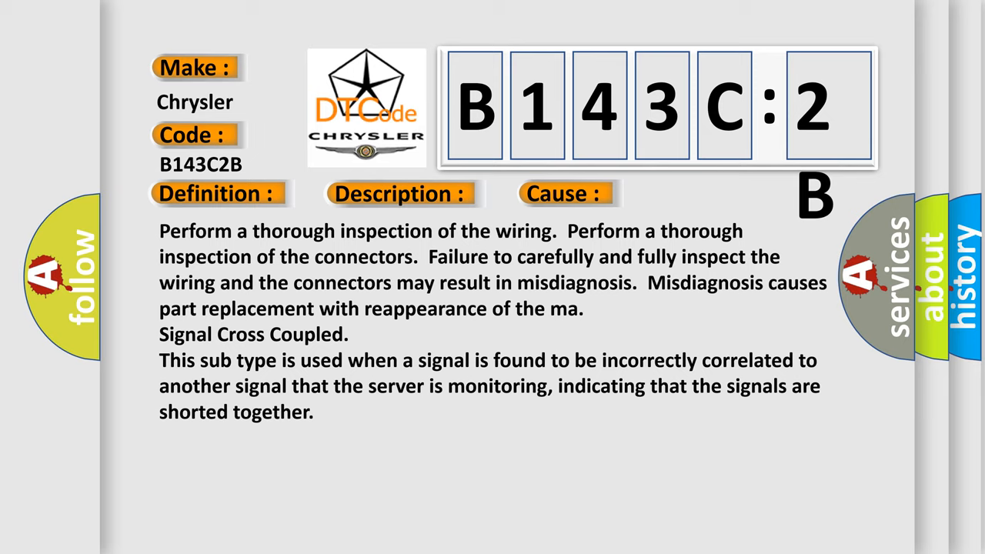